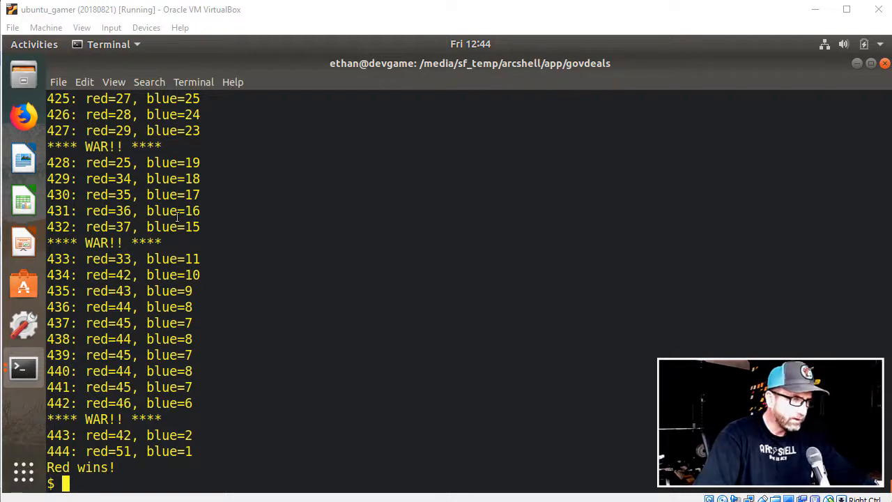
Run ./war_daemon.sh a second time, letting the game finish with Blue as winner
type("./war_daemon.sh")
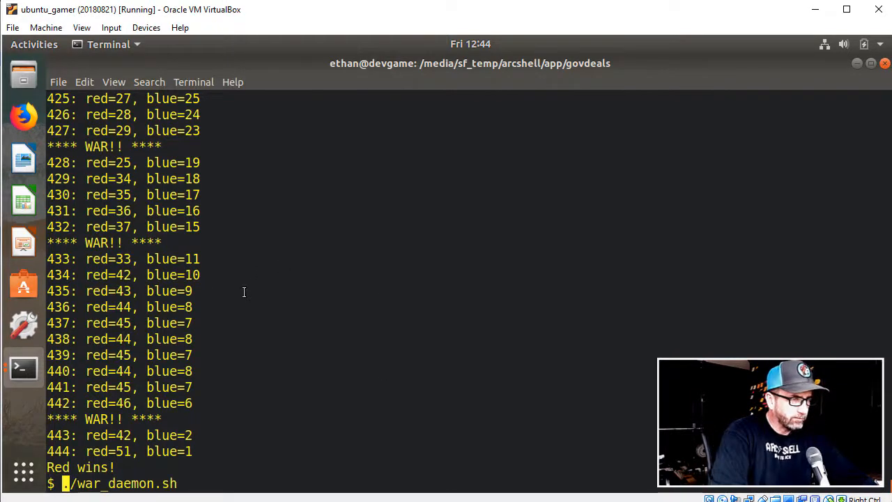
type("pwd")
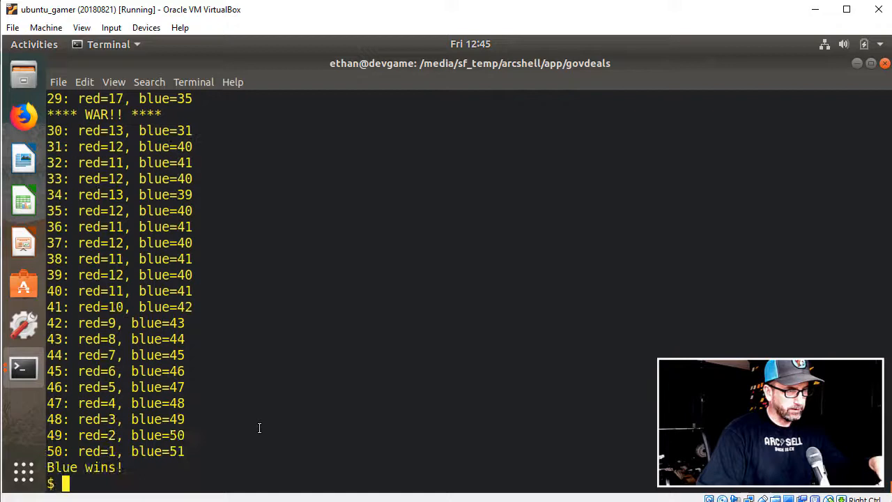
Launch a third ./war_daemon.sh game and follow its shuffle, deal and rounds past 160
type("./war_daemon.sh")
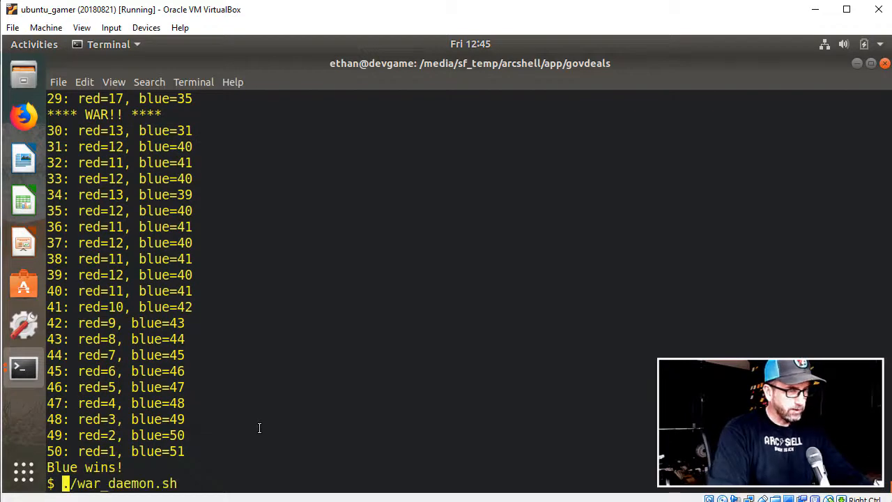
key("Return")
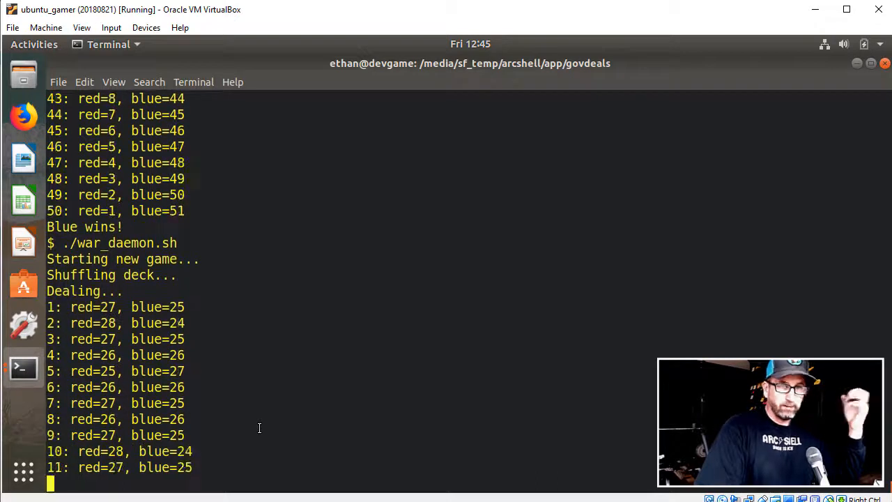
scroll("down", 3)
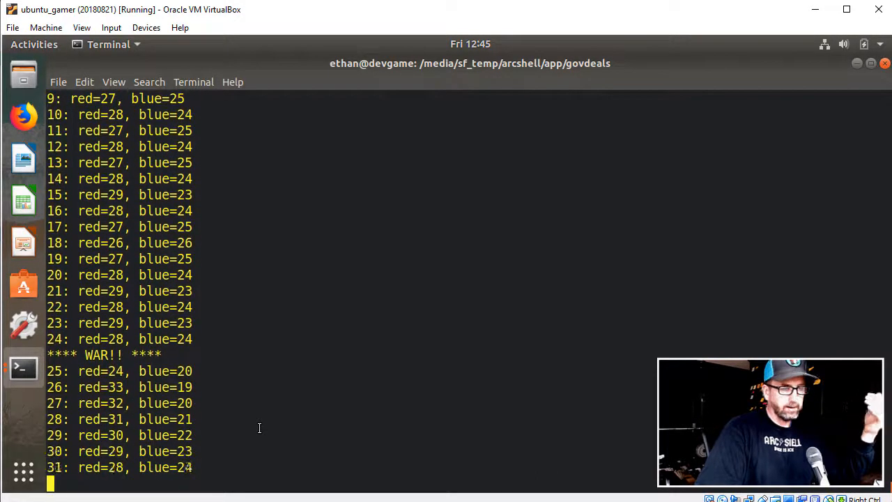
scroll("down", 3)
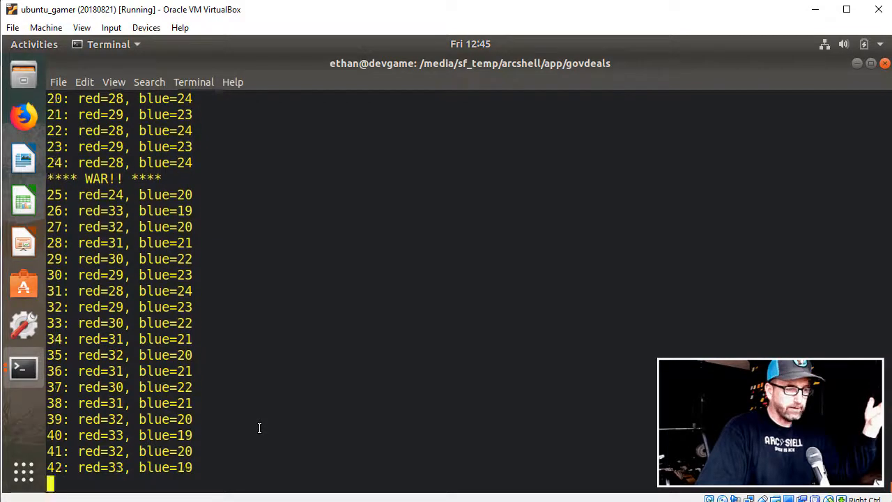
scroll("down", 3)
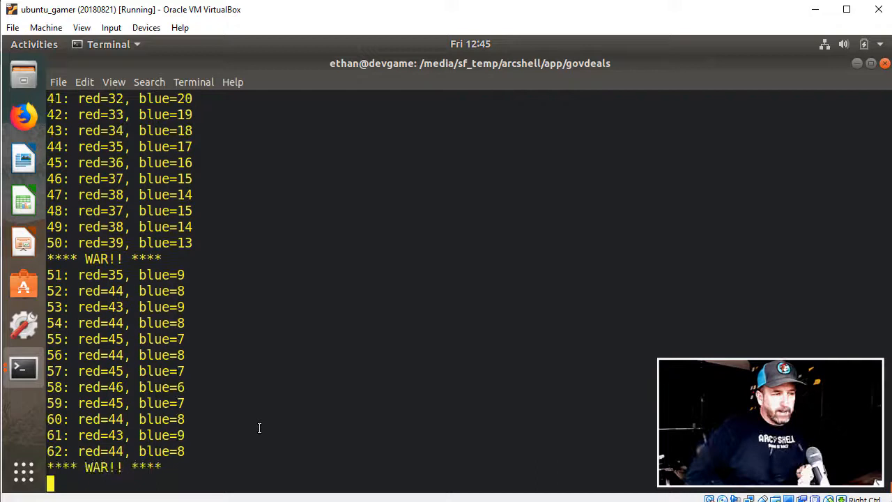
scroll("down", 3)
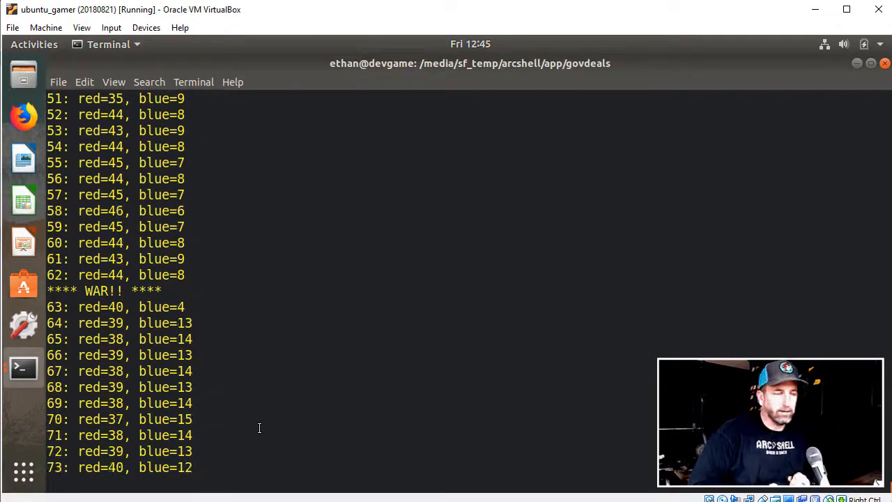
scroll("down", 3)
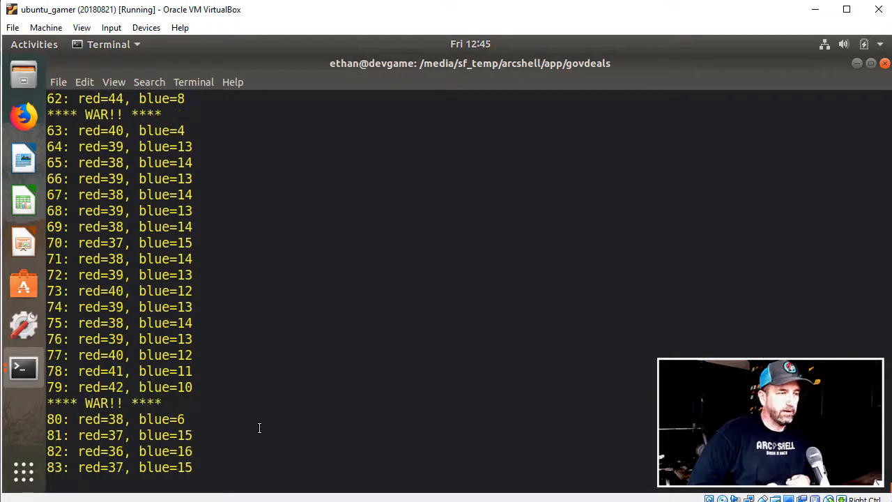
scroll("down", 3)
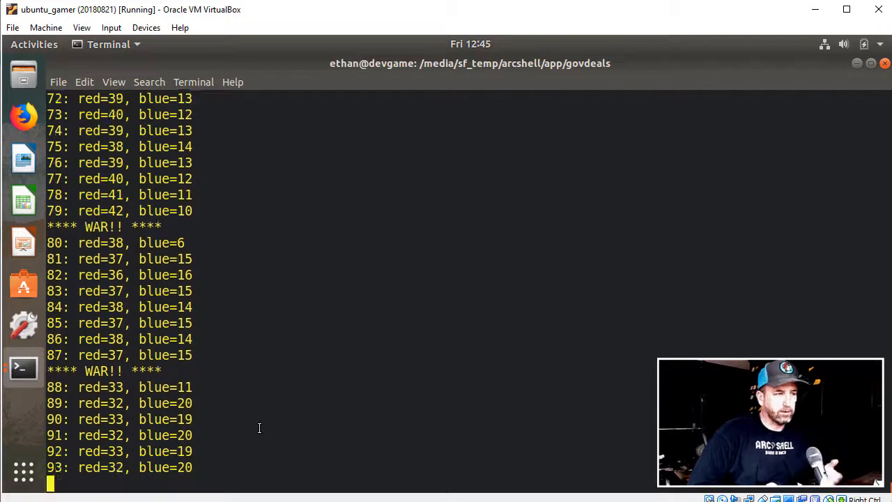
scroll("down", 3)
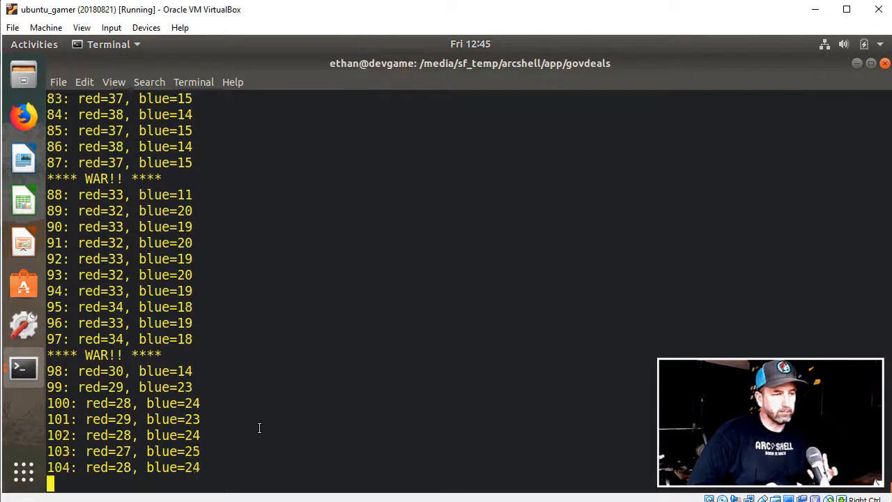
scroll("down", 3)
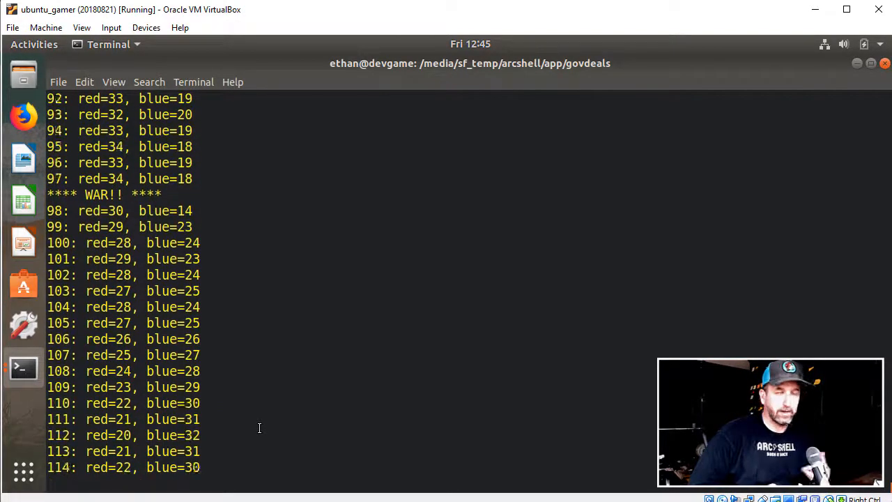
scroll("down", 3)
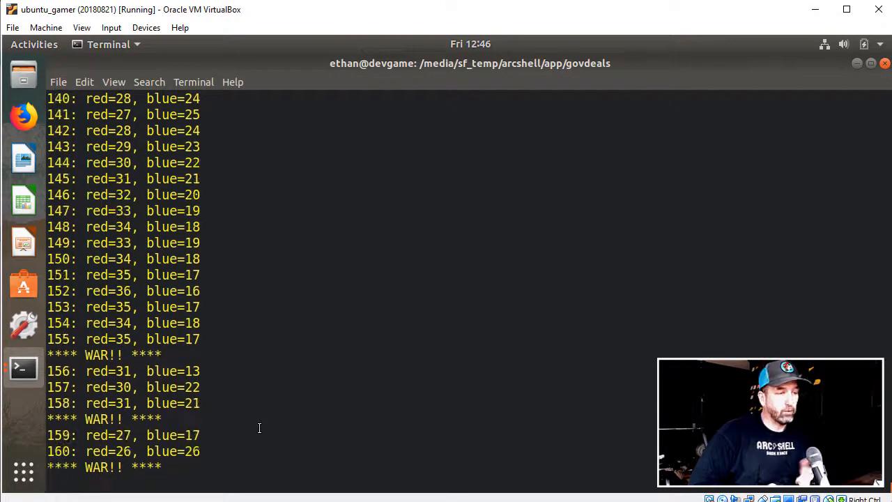
scroll("down", 3)
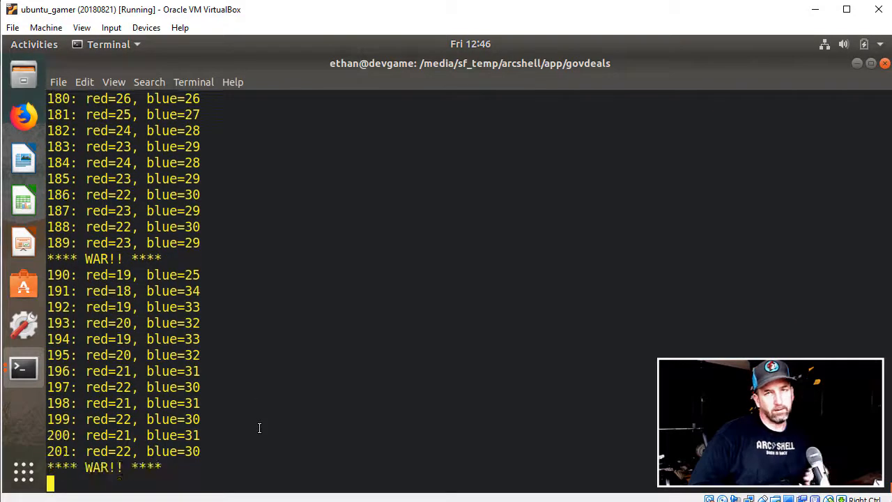
Follow the round-by-round output through several wars until Blue wins at round 489
scroll("down", 3)
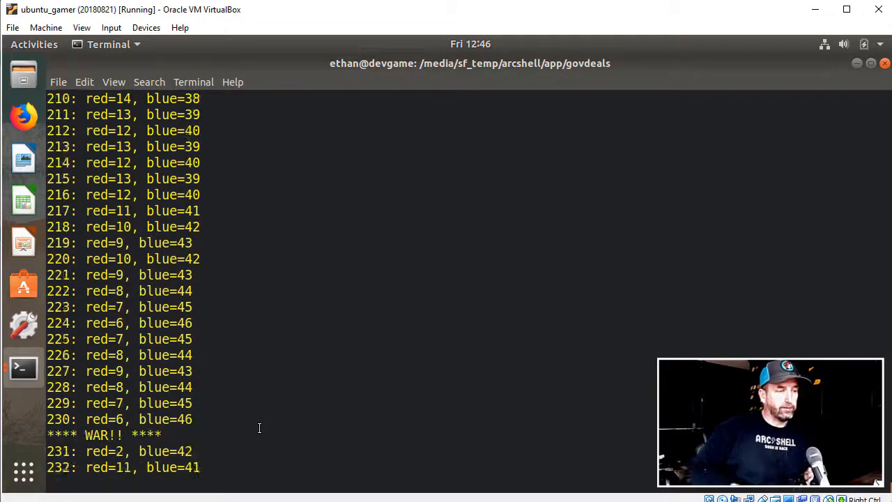
scroll("down", 3)
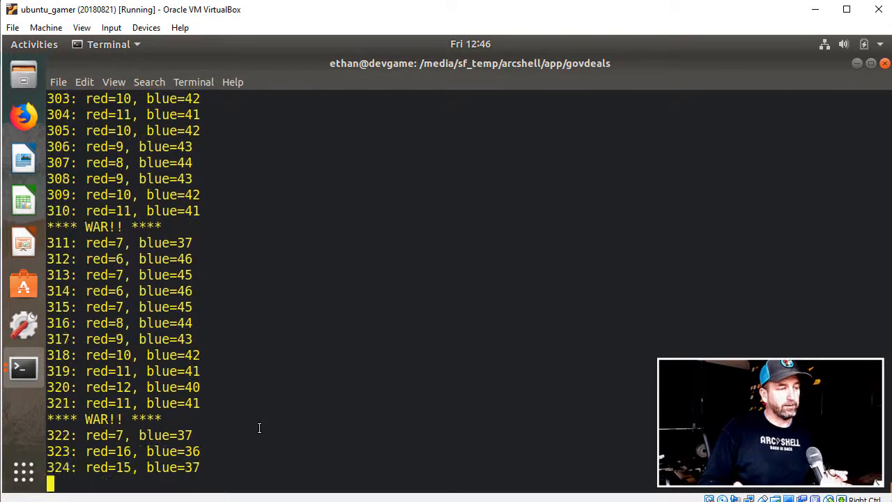
scroll("down", 3)
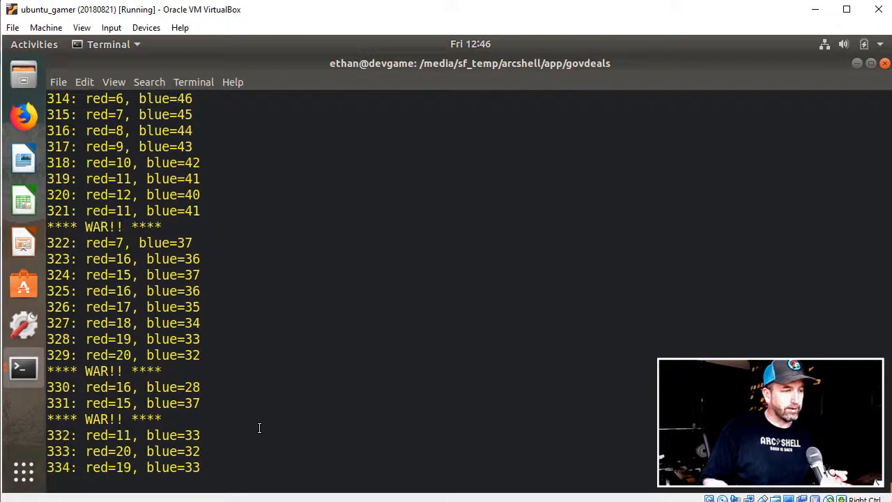
scroll("down", 3)
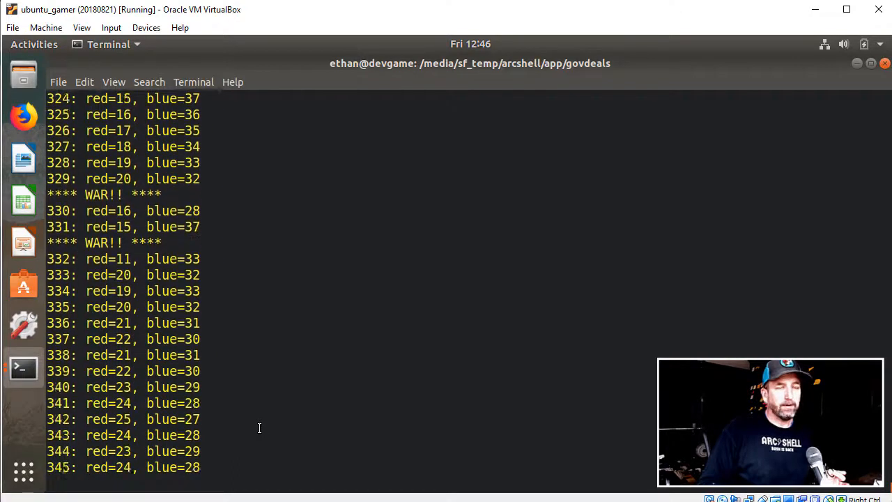
scroll("down", 3)
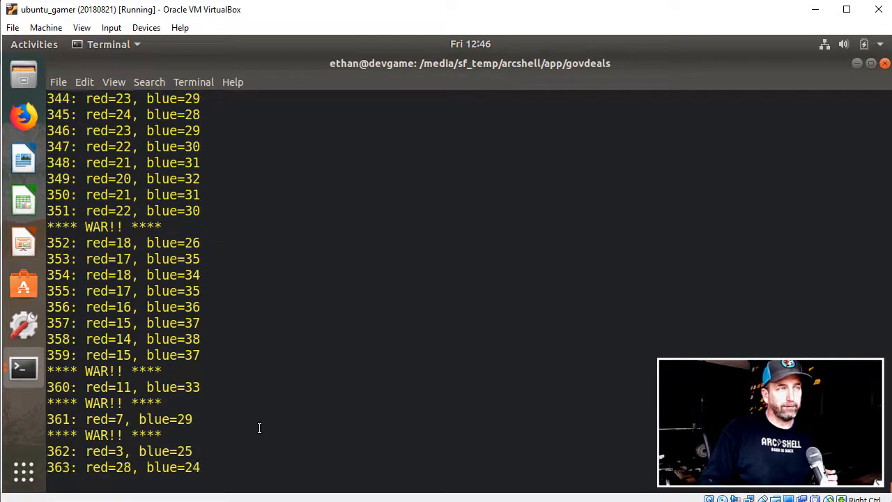
scroll("down", 3)
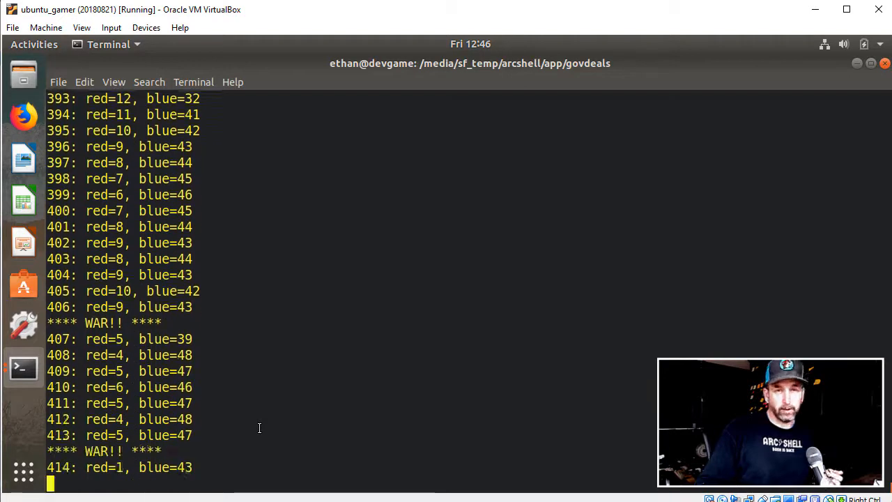
scroll("down", 3)
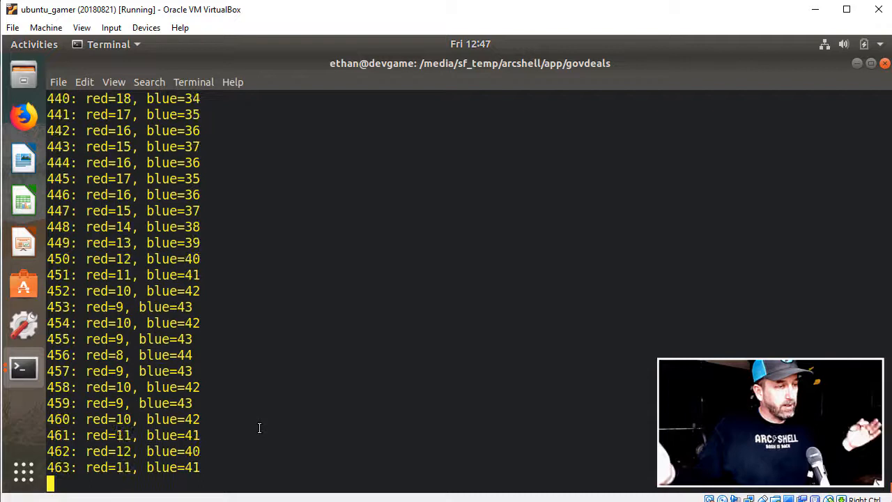
scroll("down", 3)
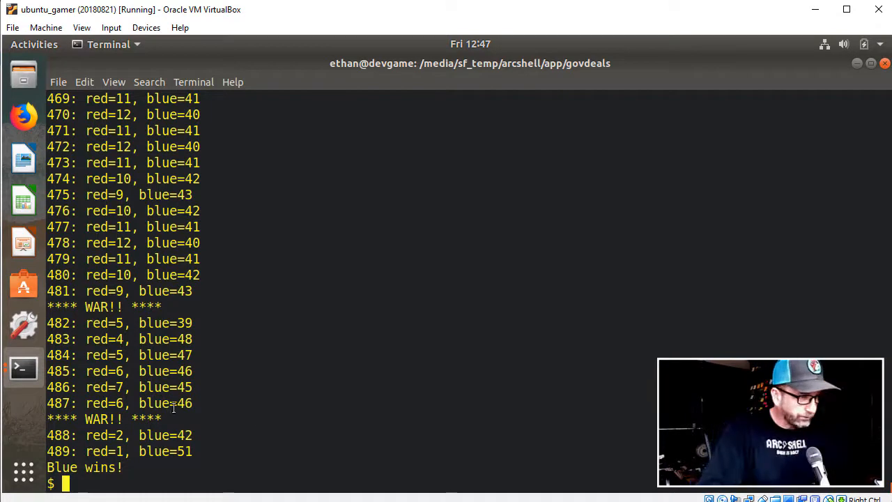
mouse_move(251, 430)
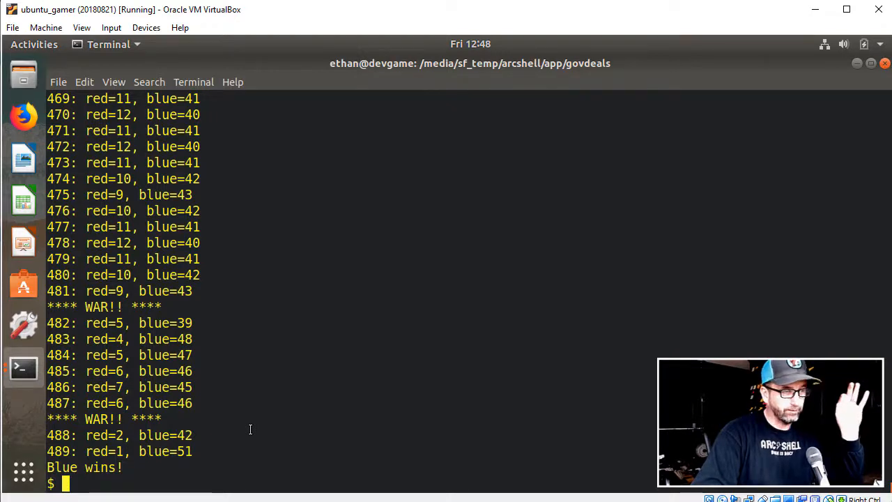
mouse_move(262, 340)
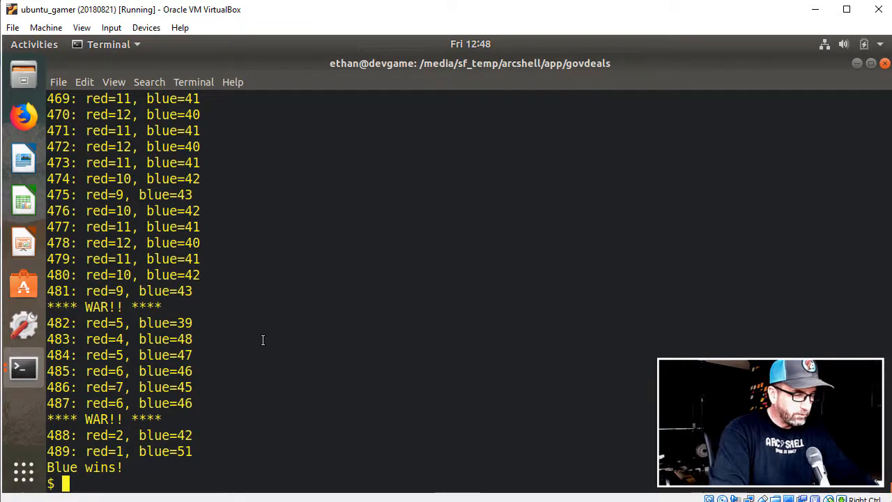
List the folder with ls -alt and page war_daemon.sh, highlighting its #!/usr/bin/ksh line
type("ls -alt")
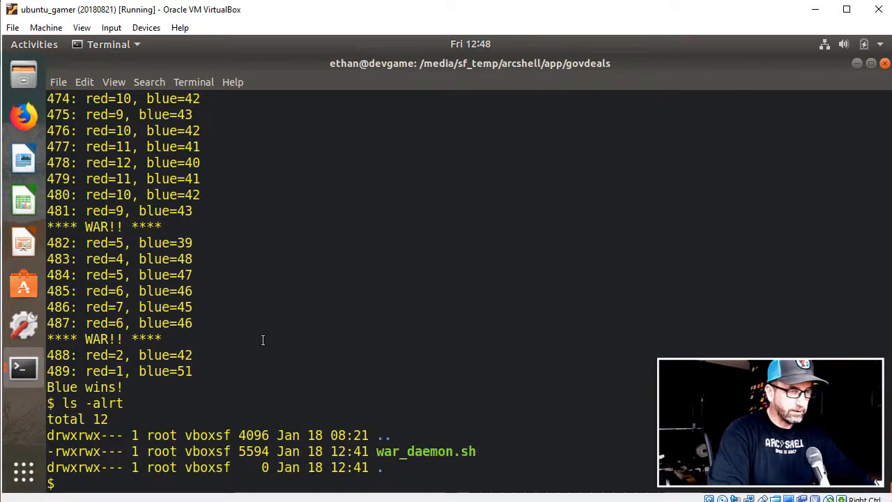
type("more war_daemon.sh")
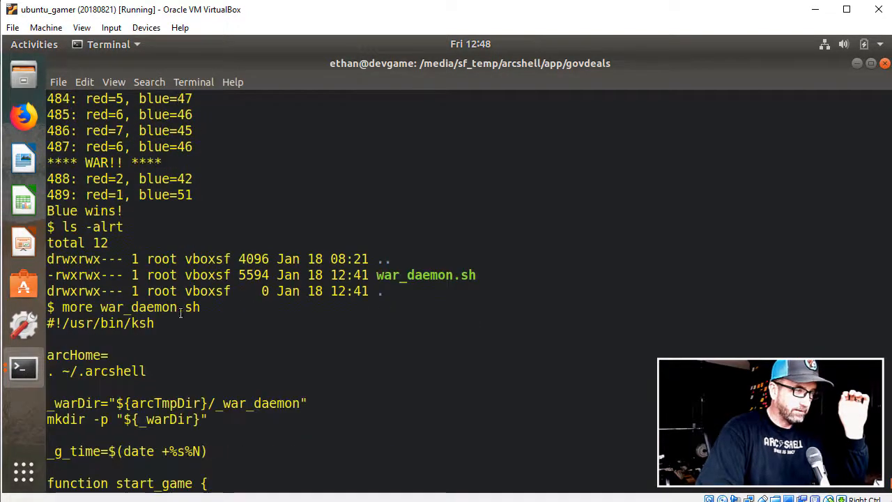
triple_click(100, 323)
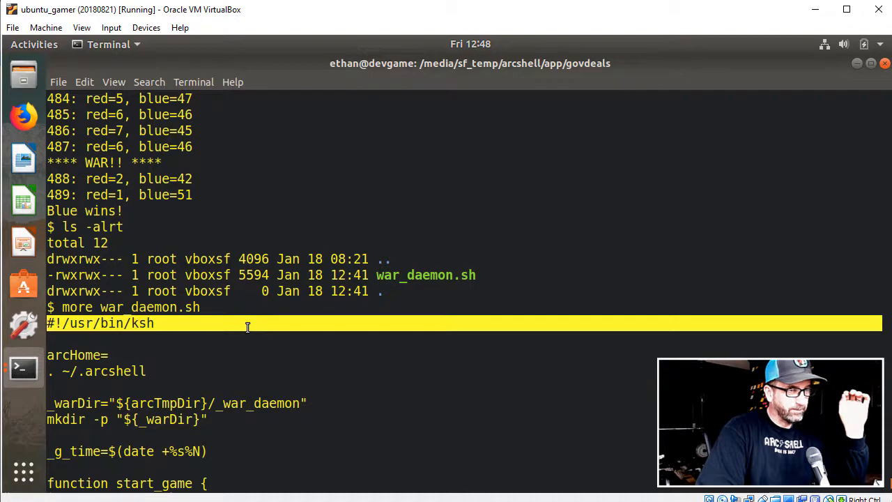
scroll("down", 3)
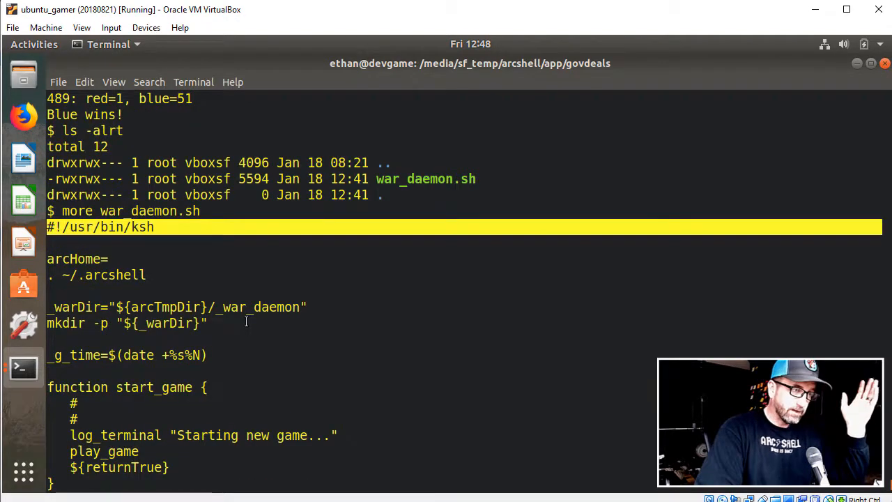